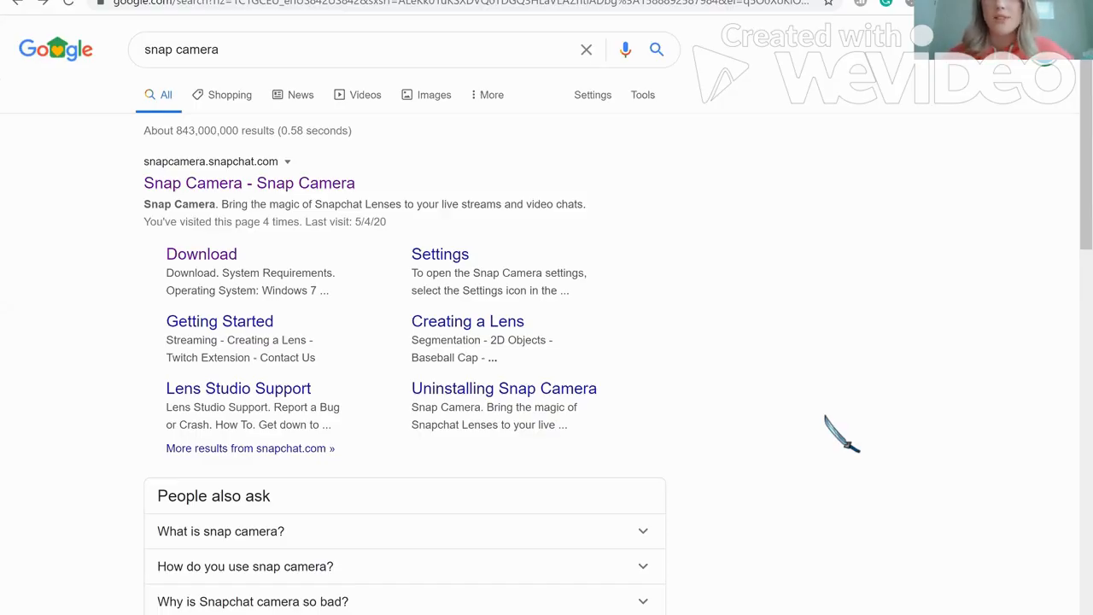
pyautogui.moveTo(482, 282)
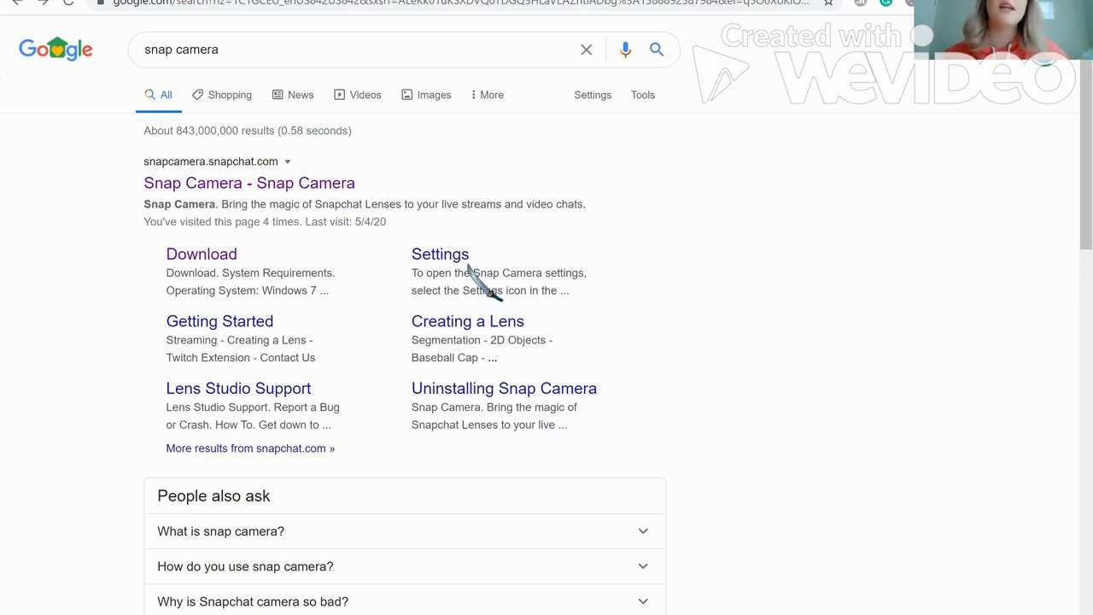
pyautogui.moveTo(410, 196)
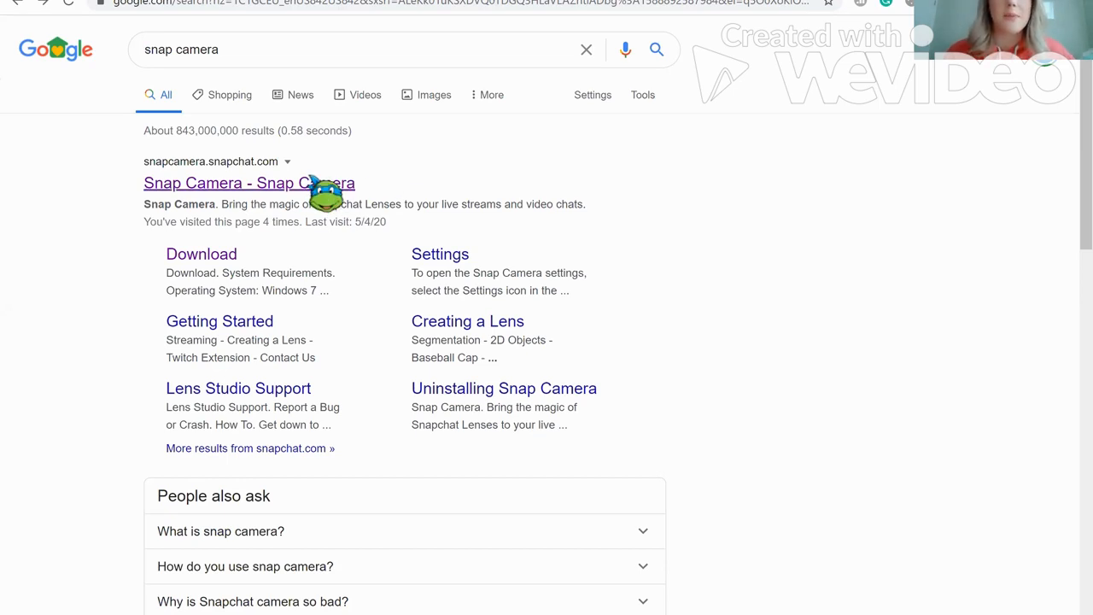
pyautogui.moveTo(499, 271)
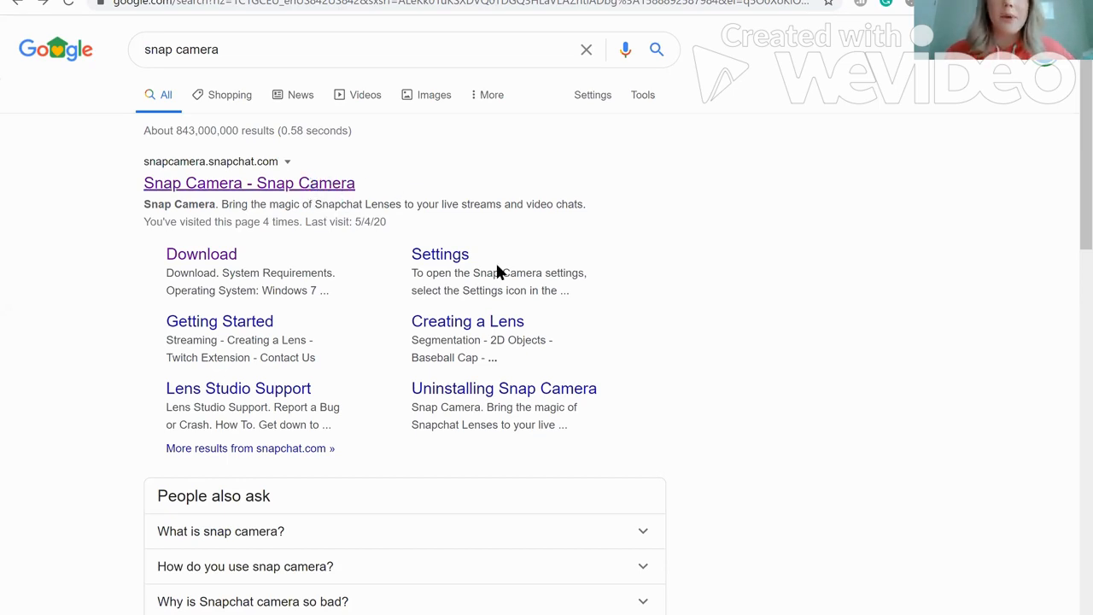
# Reach the Snap Camera download page with the license agreement and Mac/PC download options.
pyautogui.click(250, 183)
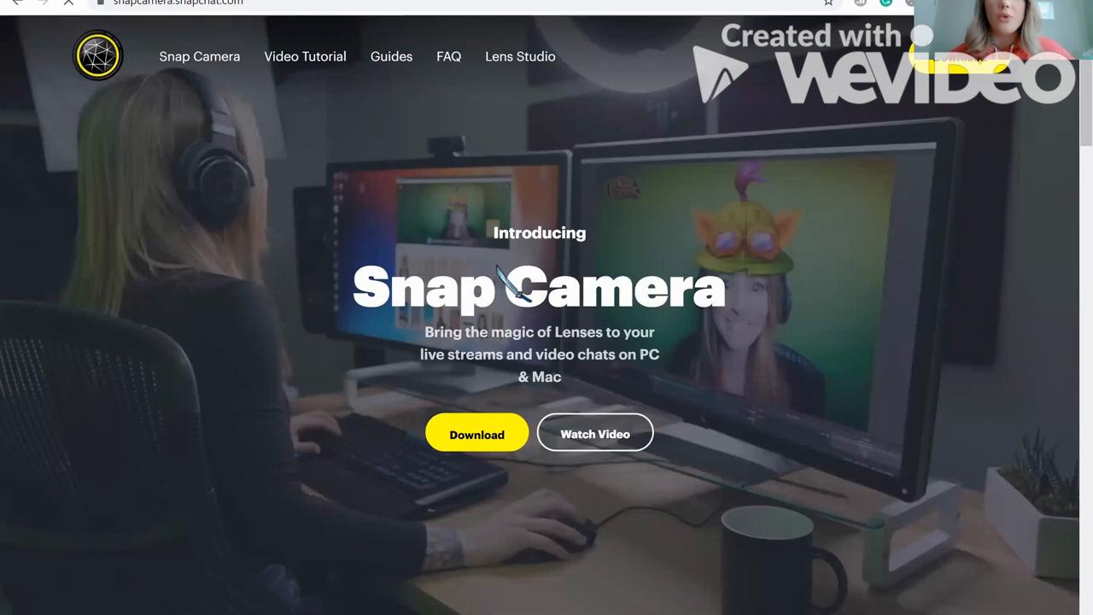
pyautogui.moveTo(707, 403)
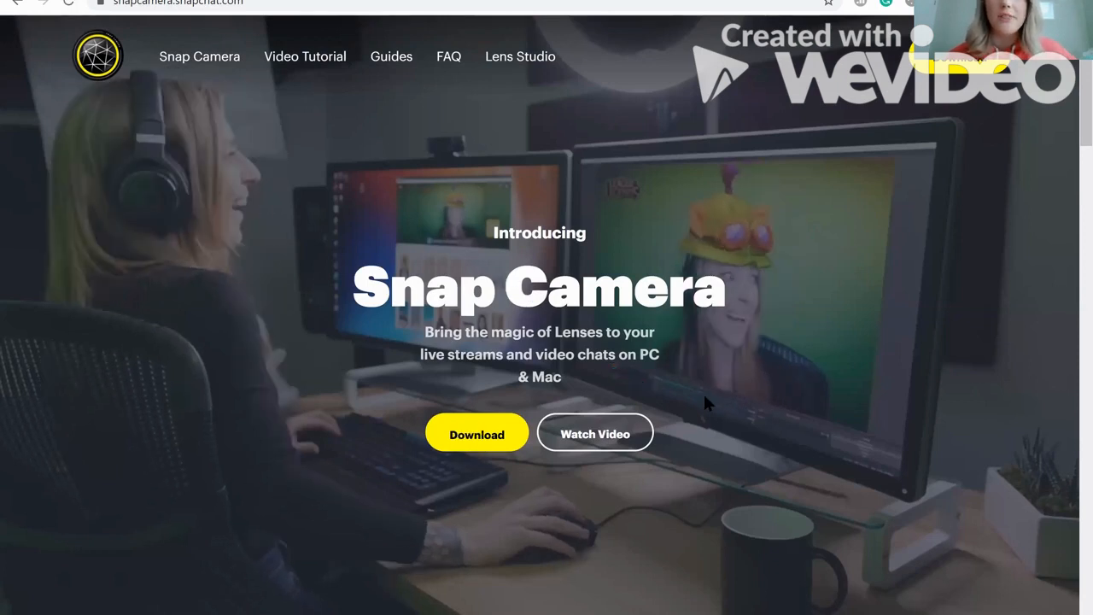
pyautogui.click(476, 434)
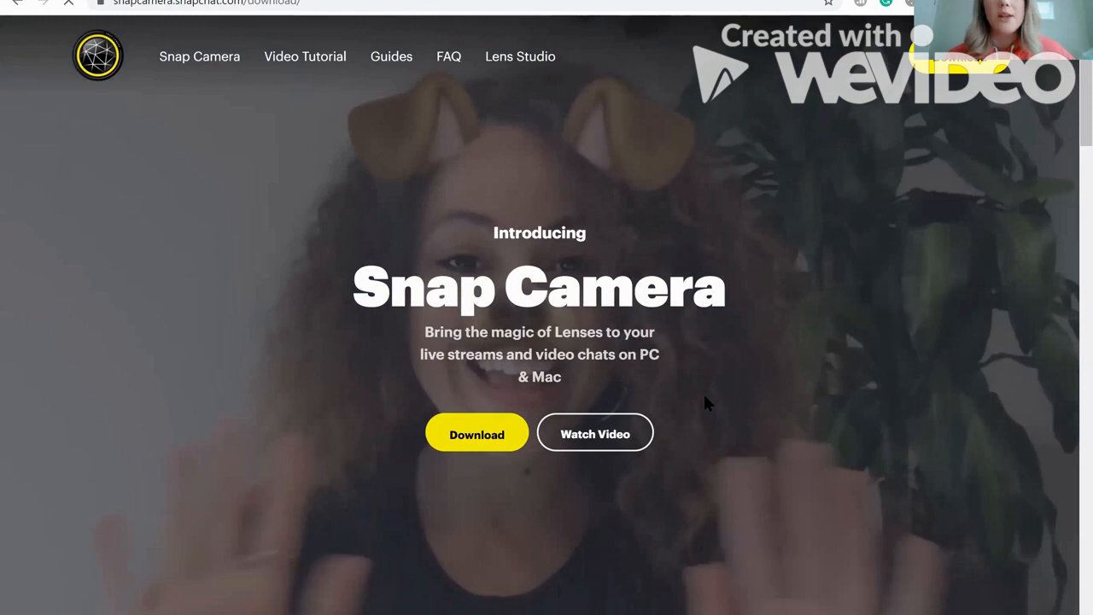
pyautogui.moveTo(697, 396)
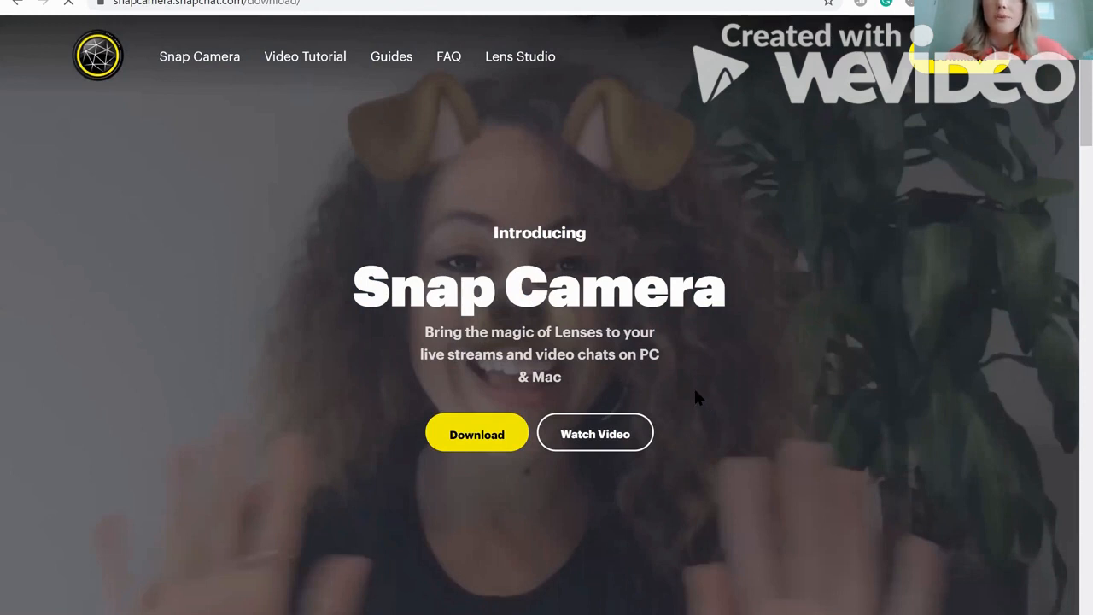
pyautogui.scroll(-3)
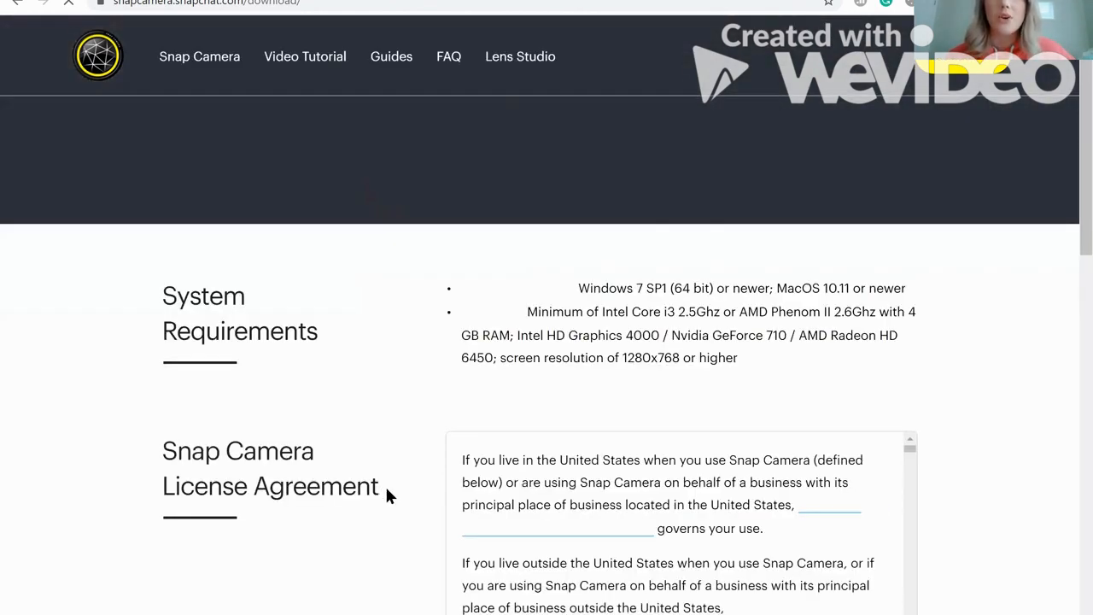
pyautogui.scroll(-3)
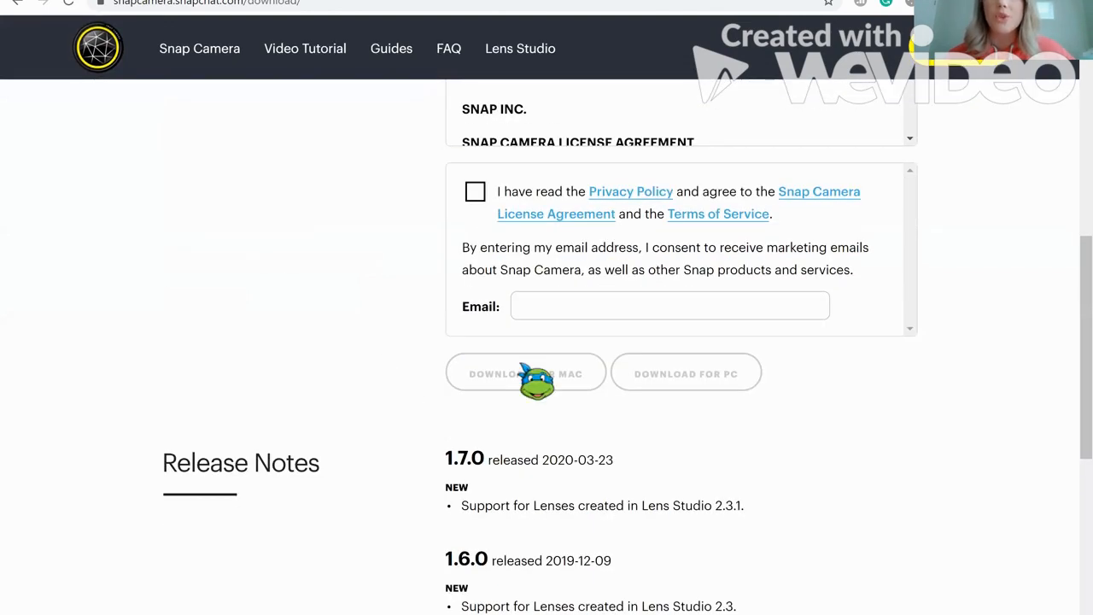
pyautogui.moveTo(709, 406)
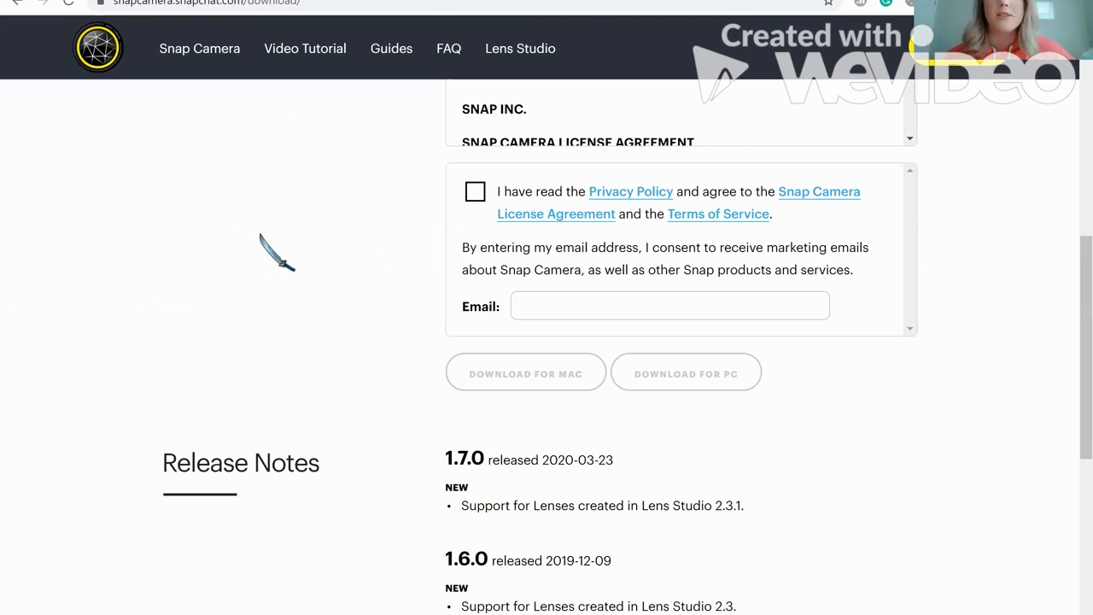
pyautogui.scroll(3)
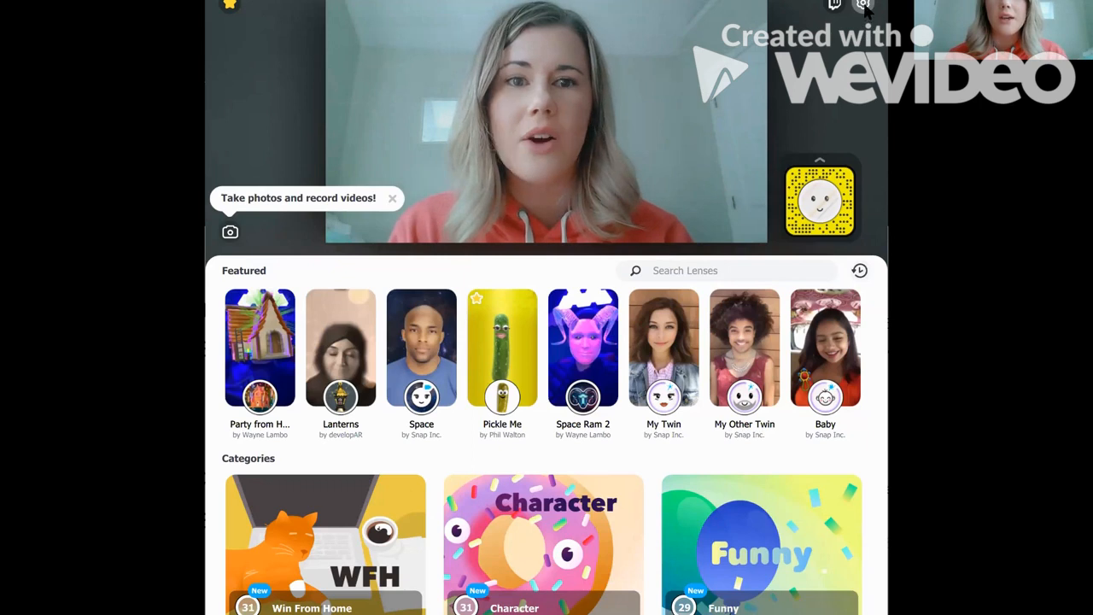
# Show the Hotkeys section of Snap Camera's settings with the lens toggle and trigger shortcuts.
pyautogui.click(864, 5)
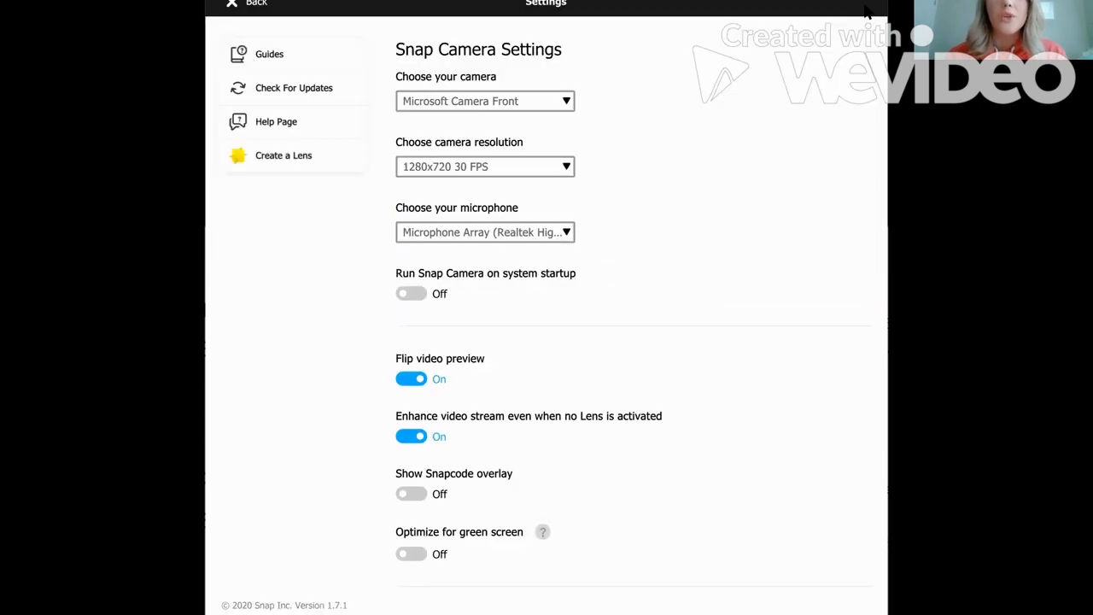
pyautogui.moveTo(717, 153)
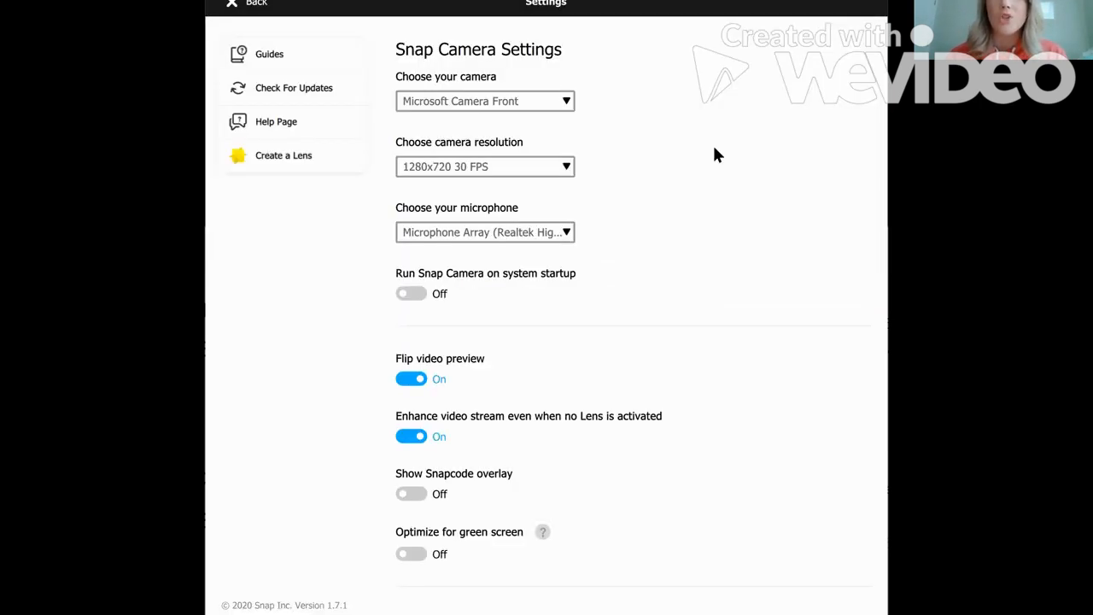
pyautogui.moveTo(555, 111)
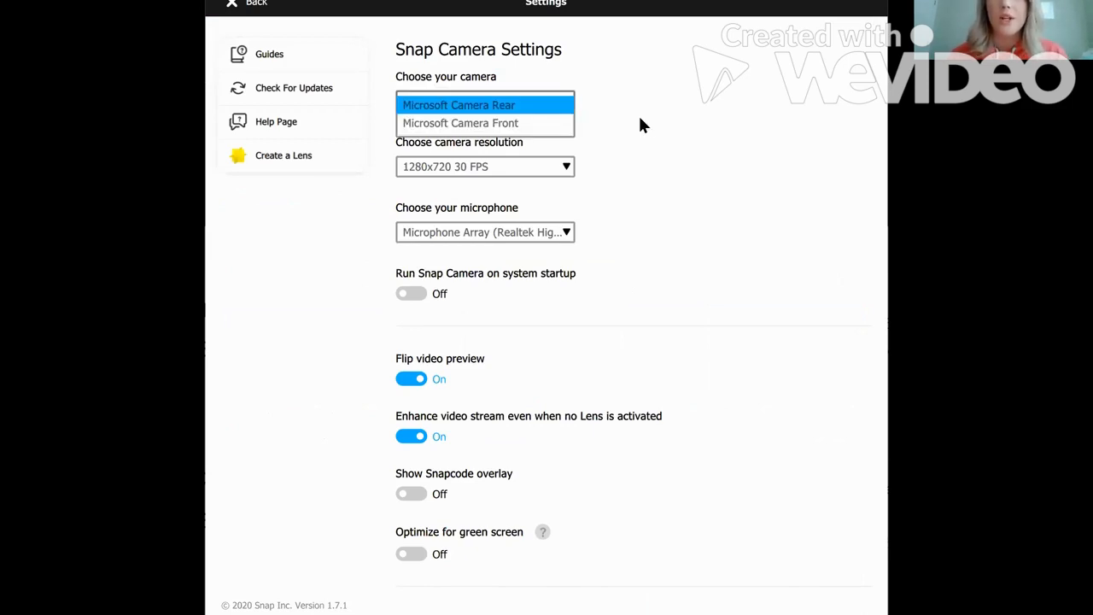
pyautogui.scroll(-3)
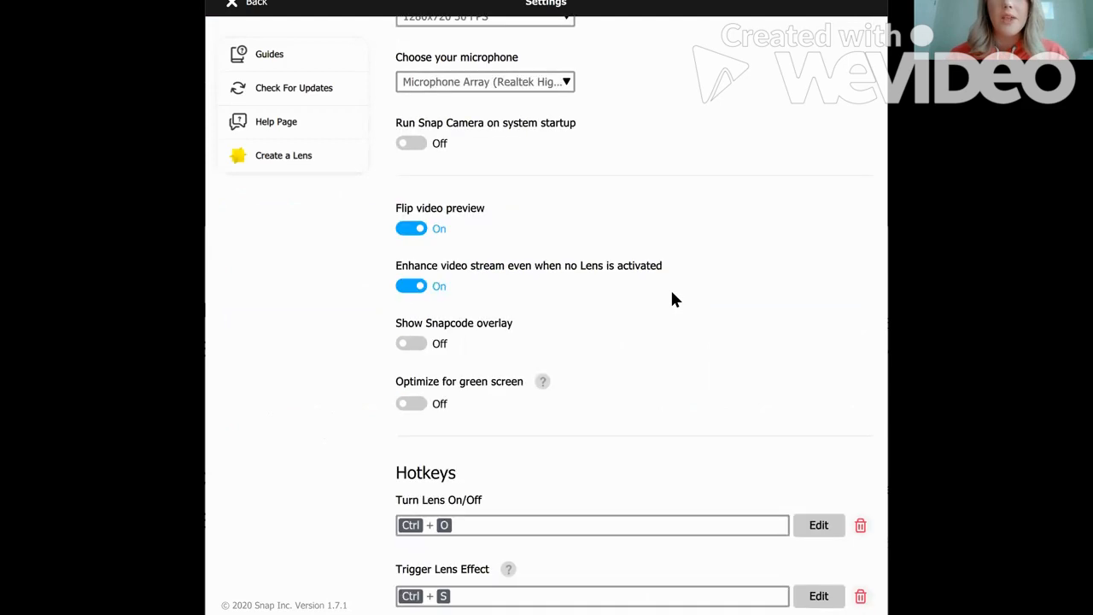
pyautogui.scroll(-3)
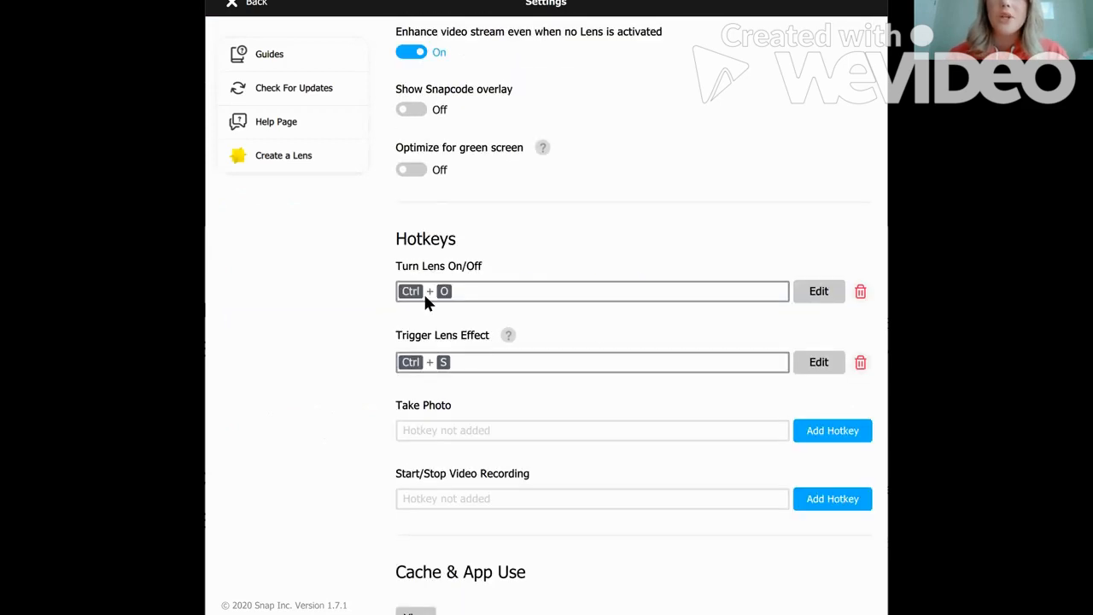
pyautogui.moveTo(436, 307)
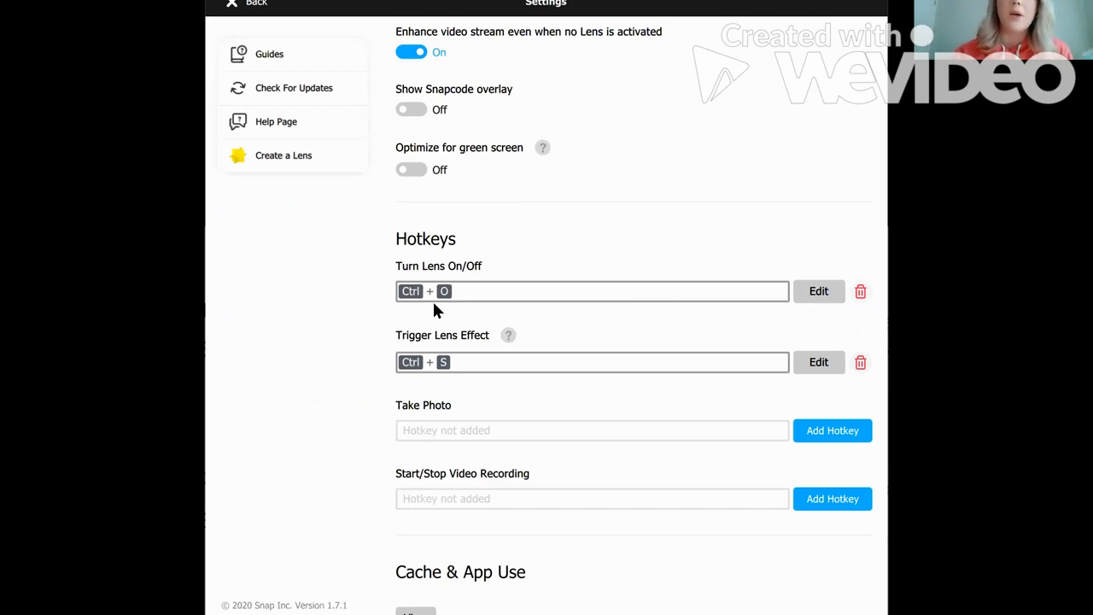
# Browse to the Funny lens category, then bring up the lens hotkeys list.
pyautogui.click(247, 4)
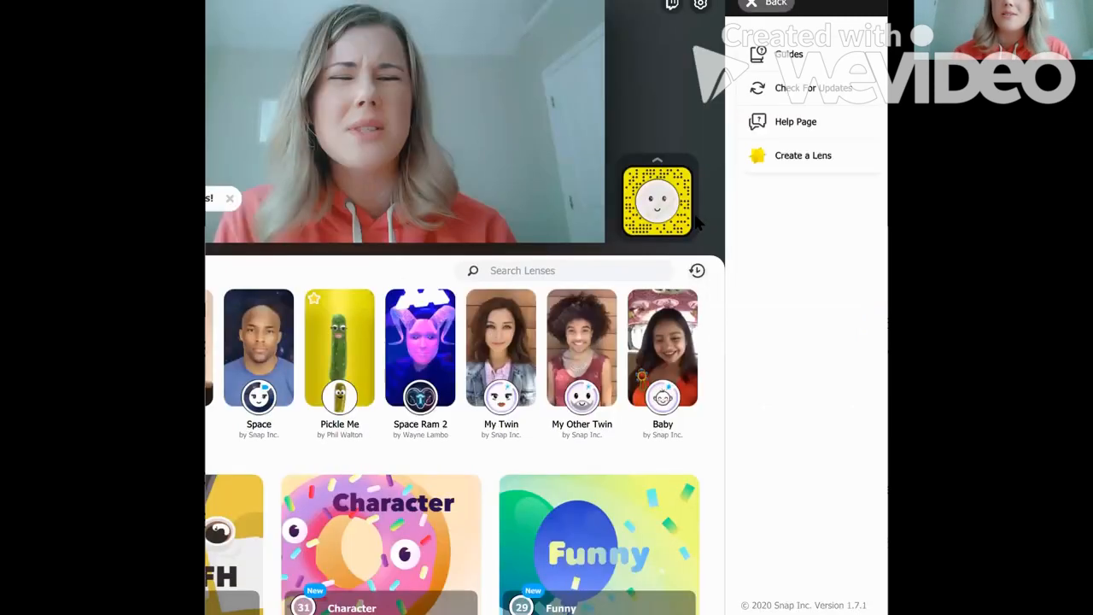
pyautogui.click(765, 3)
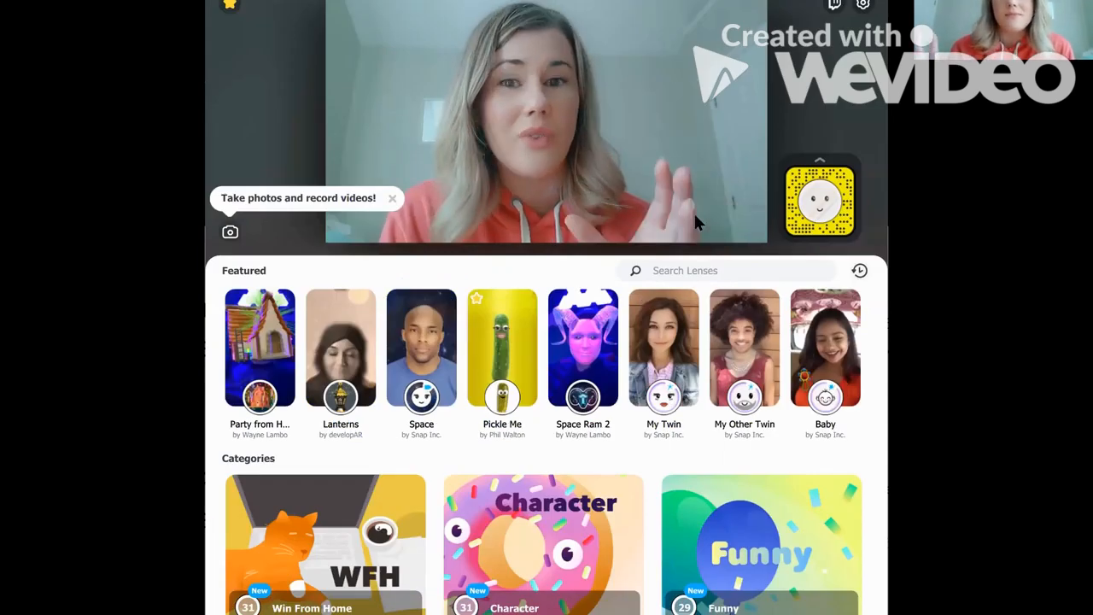
pyautogui.moveTo(309, 7)
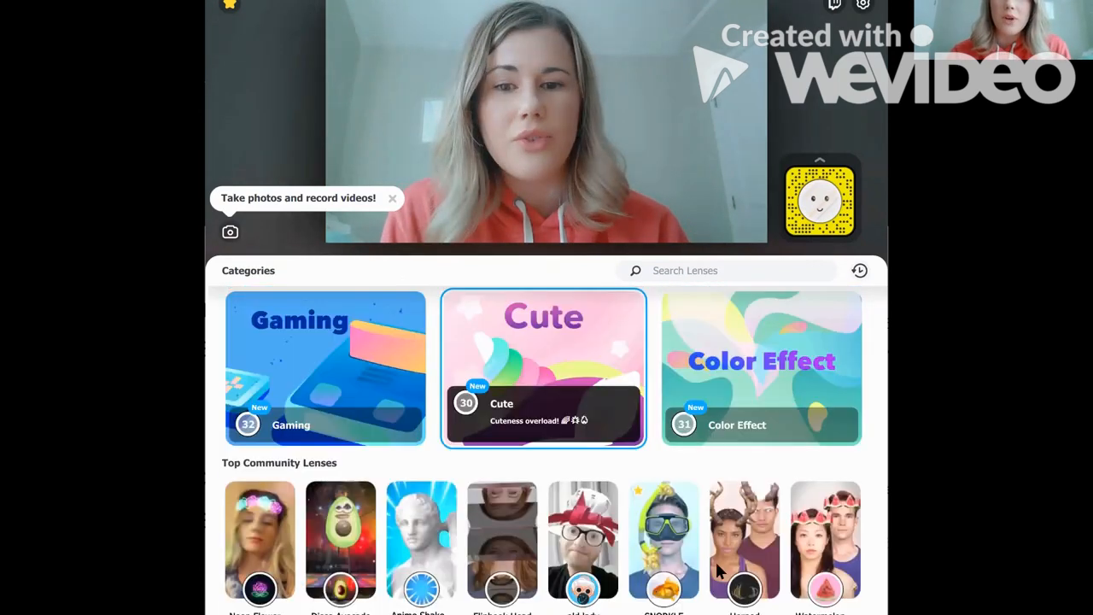
pyautogui.scroll(3)
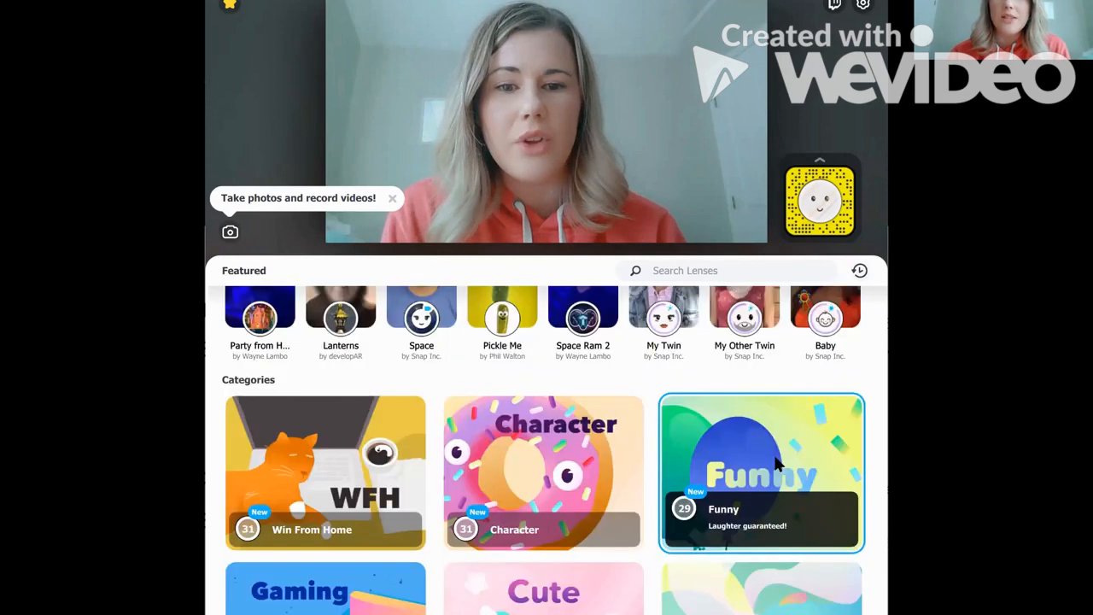
pyautogui.click(760, 473)
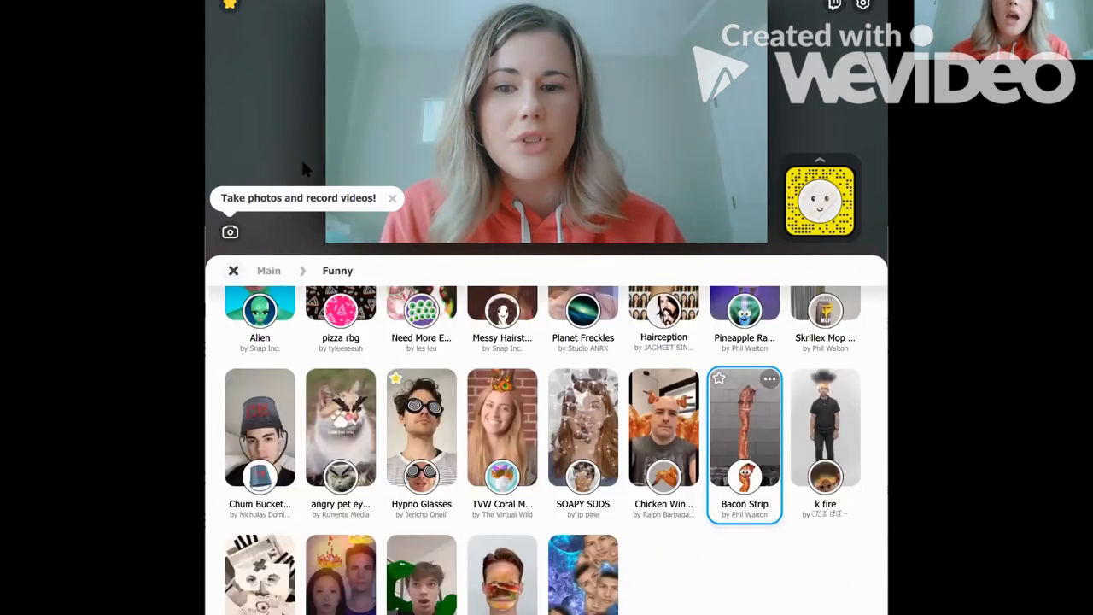
pyautogui.click(420, 427)
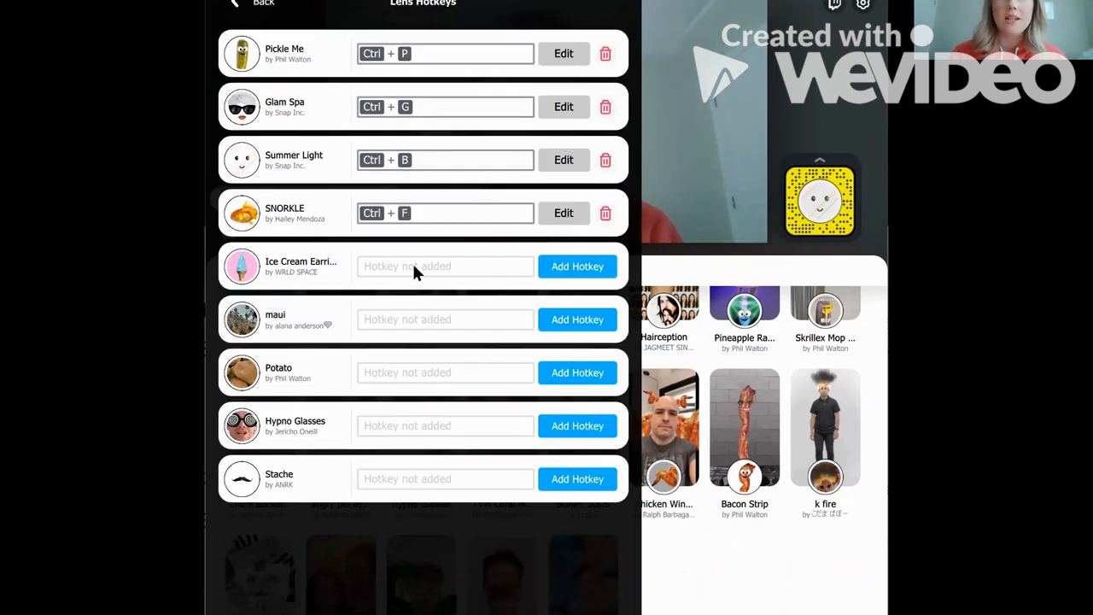
# Assign Ctrl+I as the hotkey for the Ice Cream Earrings lens and save it.
pyautogui.click(577, 266)
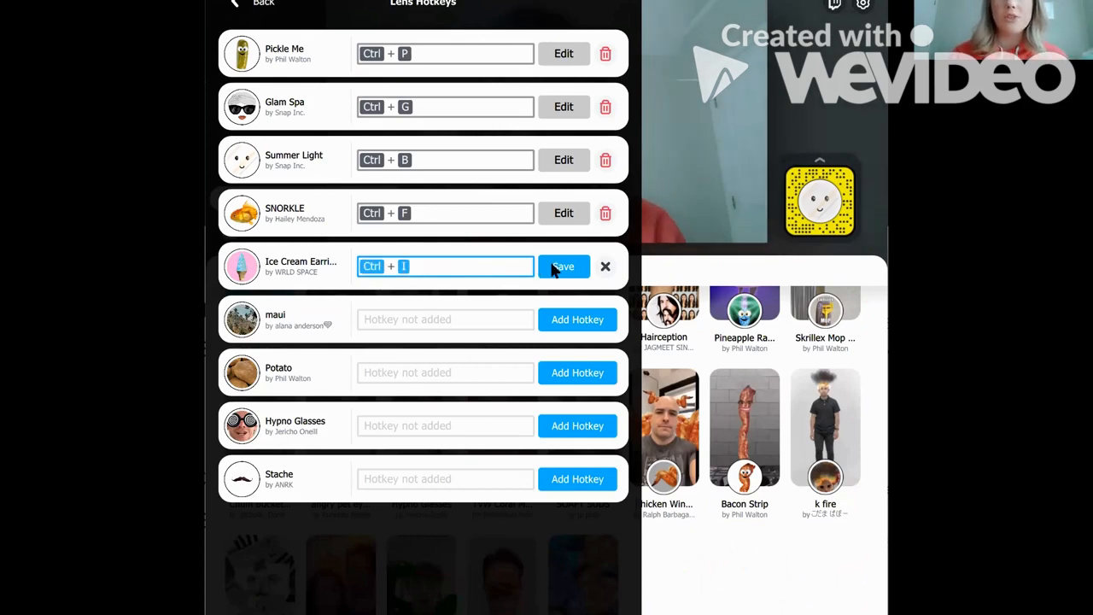
pyautogui.click(564, 266)
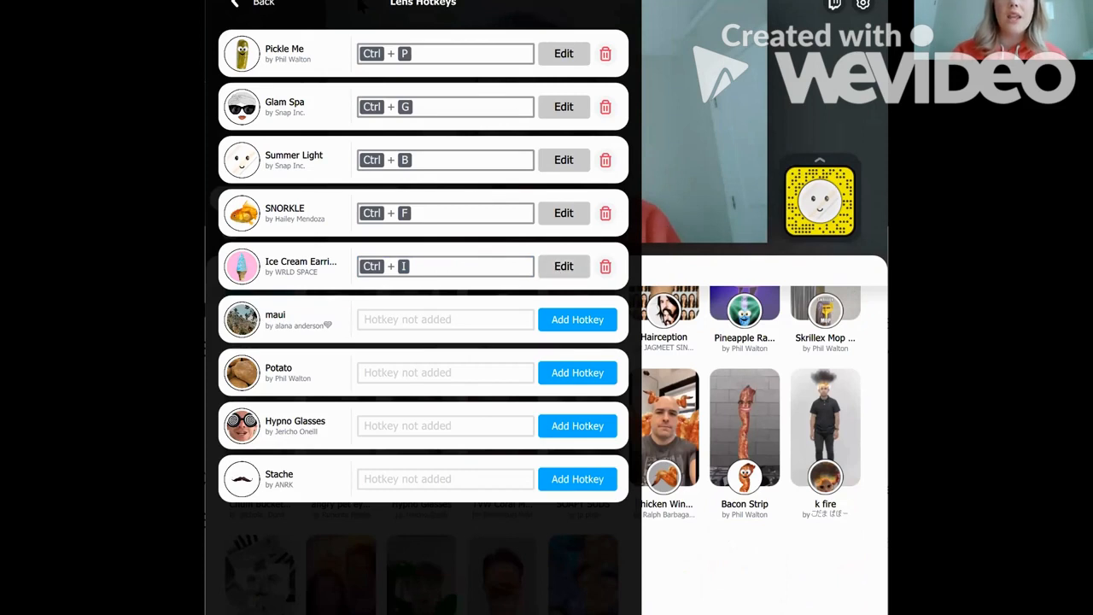
pyautogui.click(247, 5)
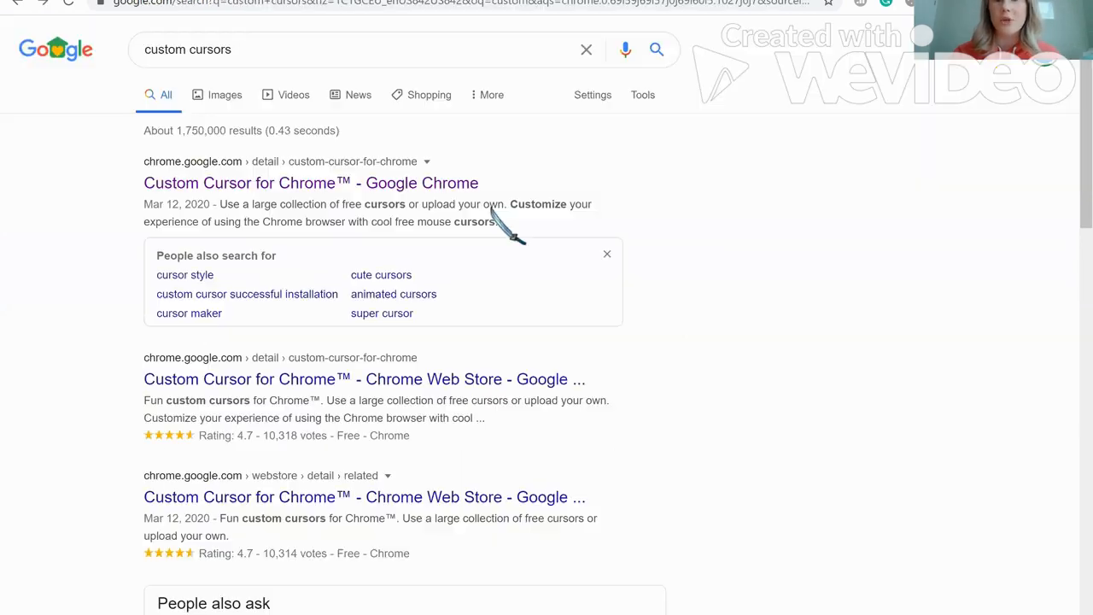
pyautogui.moveTo(680, 304)
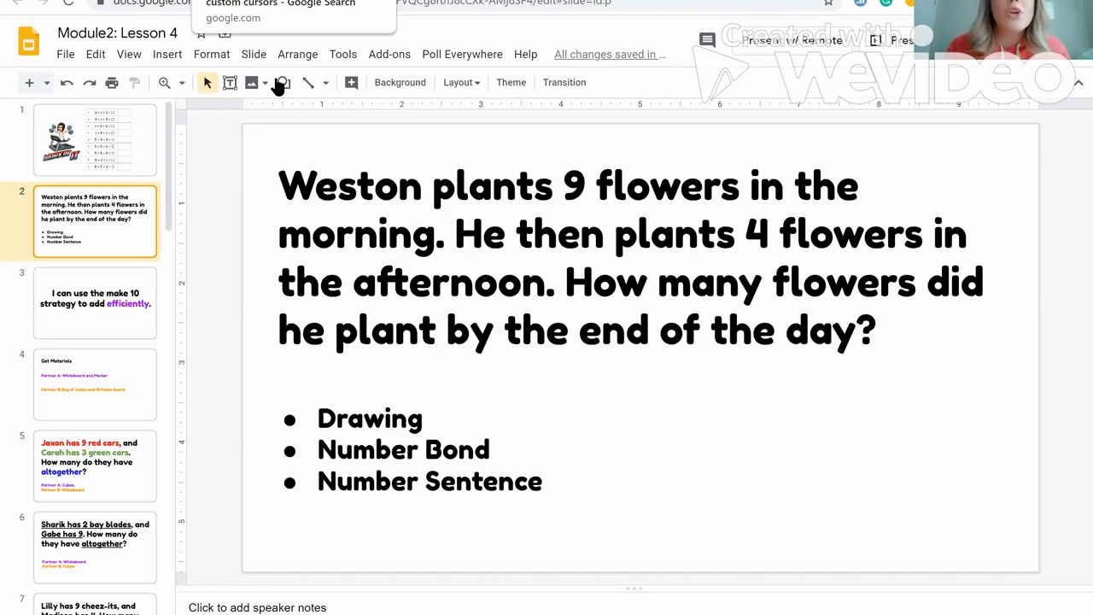
# Return to the Google results for 'custom cursors'.
pyautogui.click(280, 9)
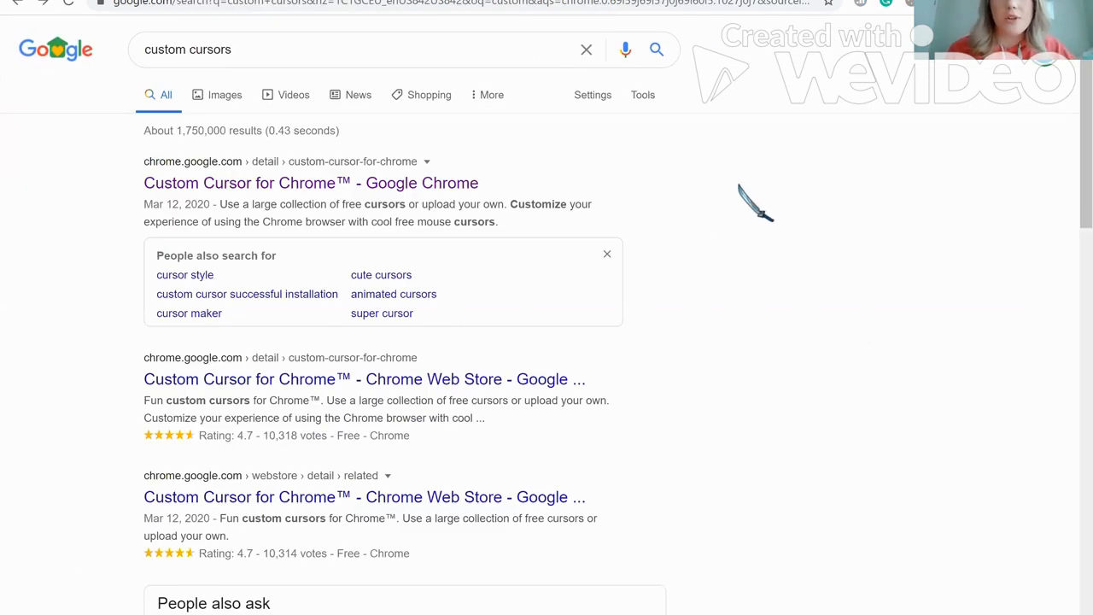
pyautogui.moveTo(197, 188)
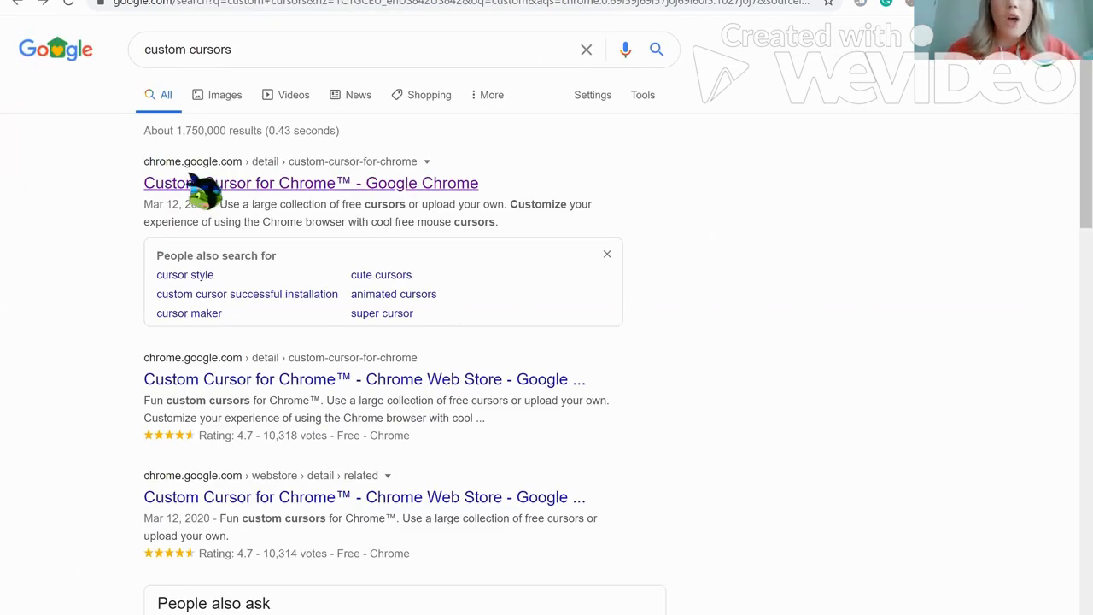
# Open the Custom Cursor for Chrome Web Store page, already showing Remove from Chrome.
pyautogui.click(311, 183)
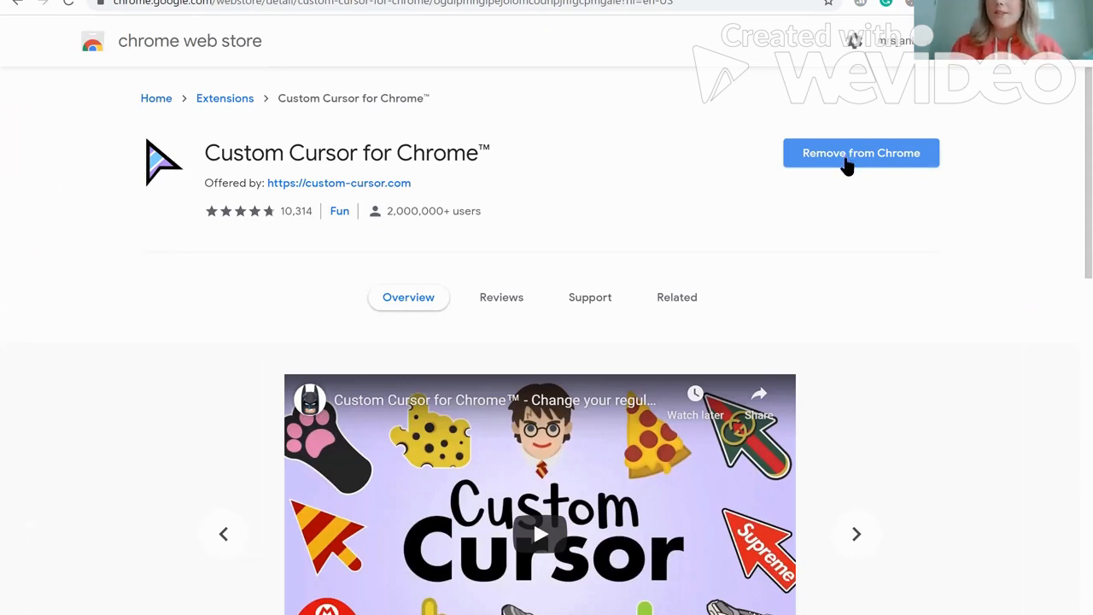
pyautogui.moveTo(753, 219)
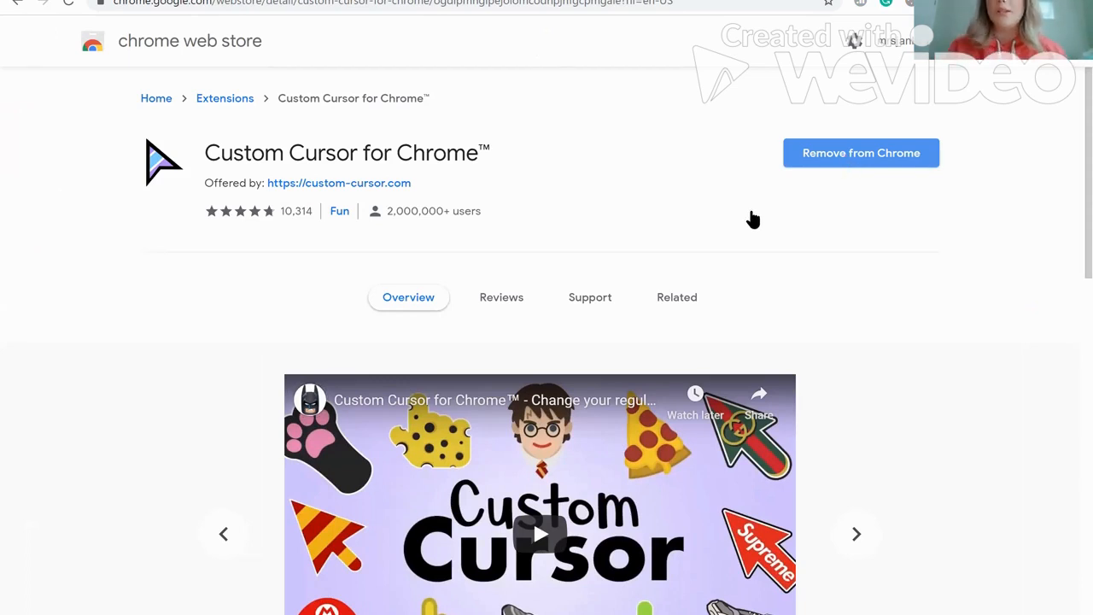
pyautogui.click(856, 533)
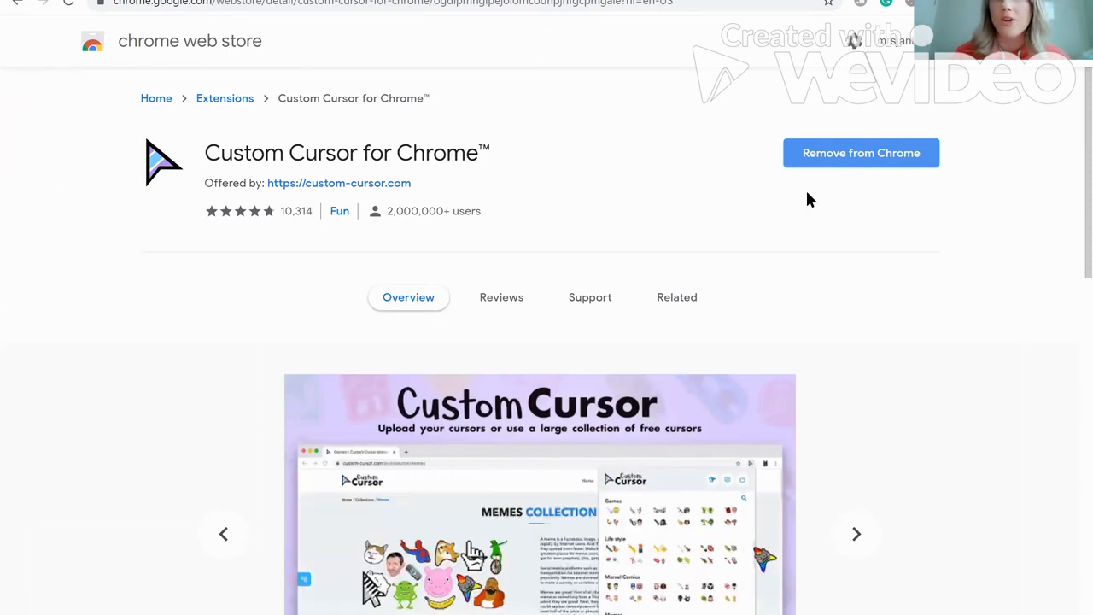
pyautogui.moveTo(789, 246)
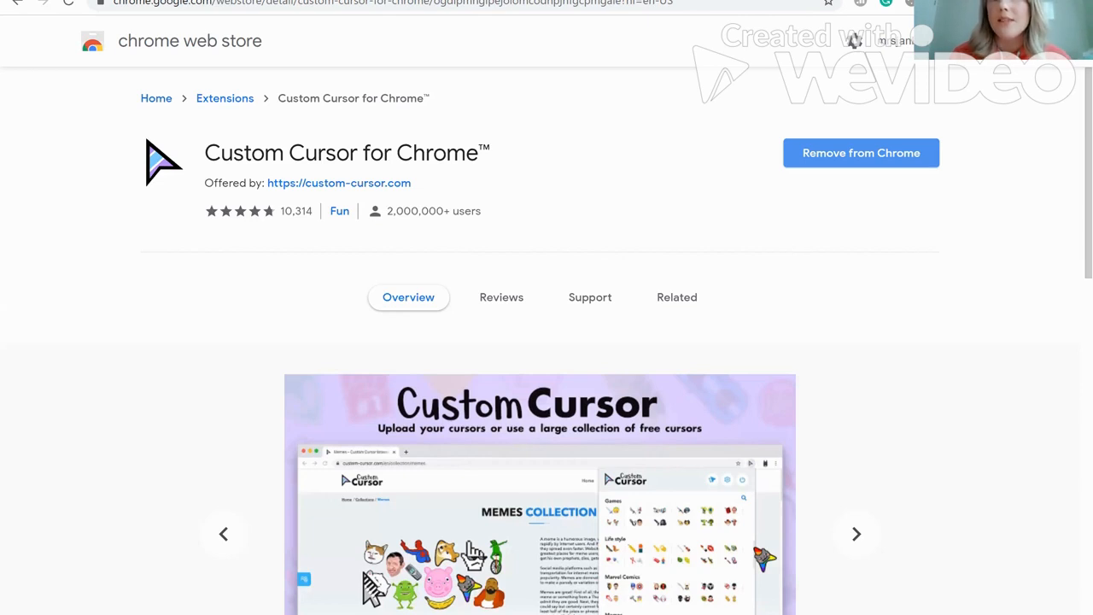
pyautogui.moveTo(778, 307)
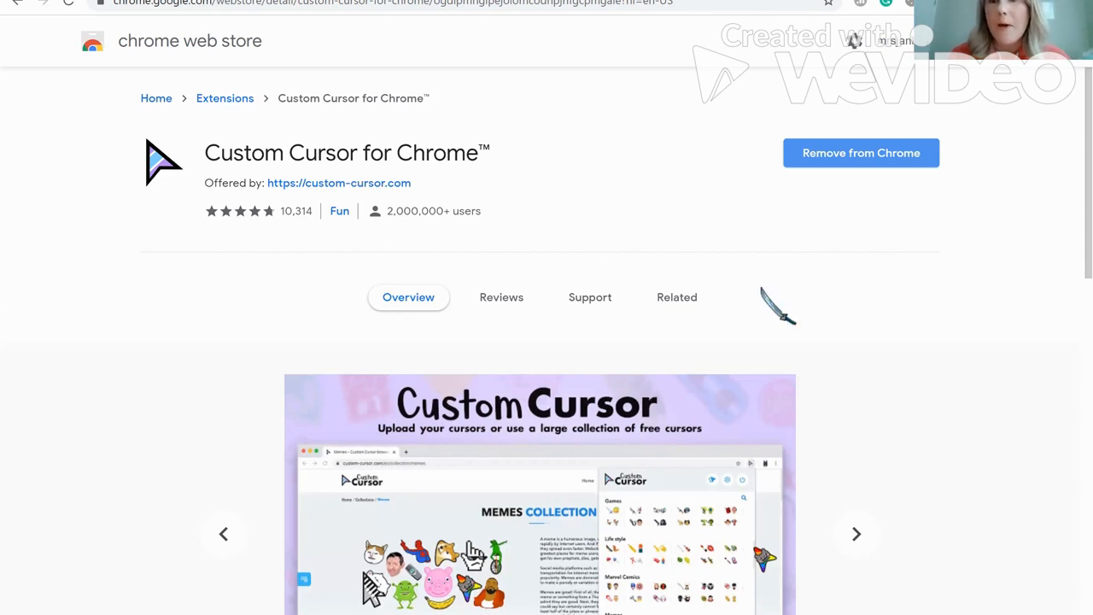
# Choose a Pokemon cursor from the Custom Cursor extension's collection.
pyautogui.click(885, 3)
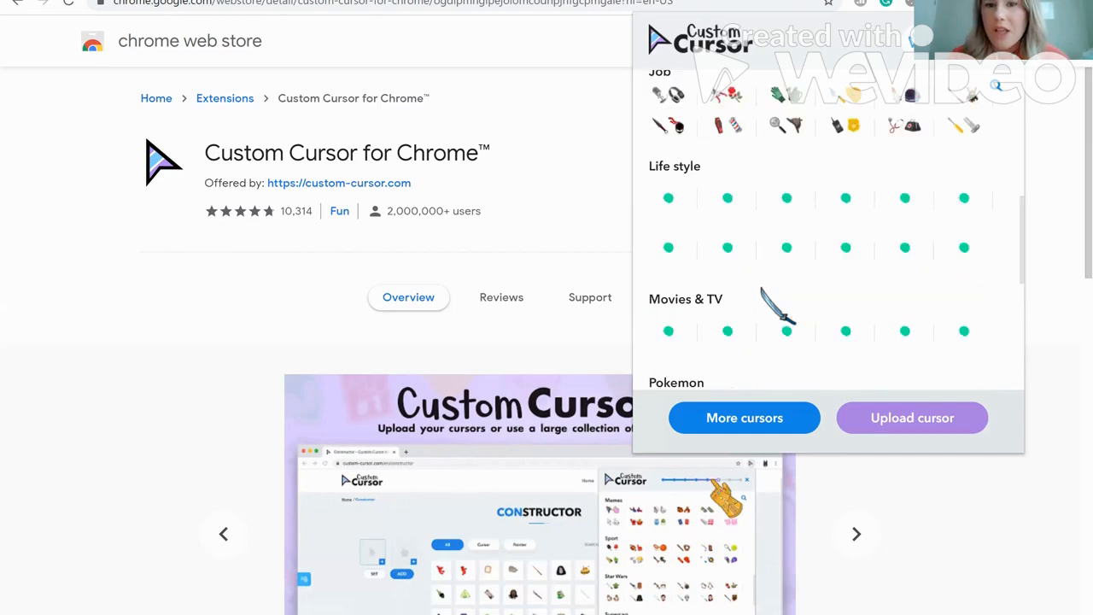
pyautogui.scroll(-3)
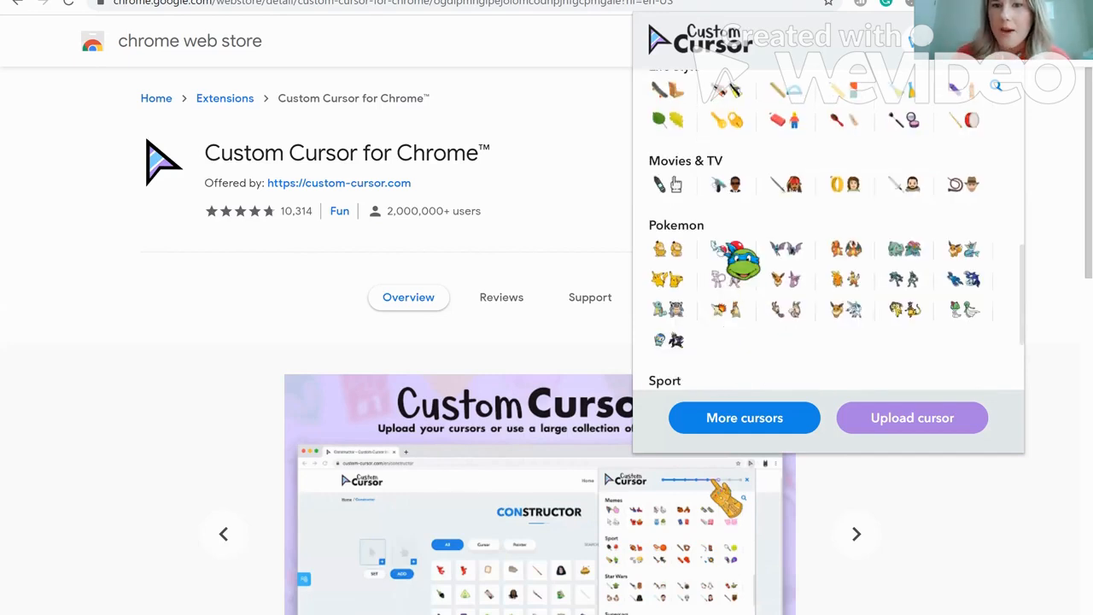
pyautogui.moveTo(732, 249)
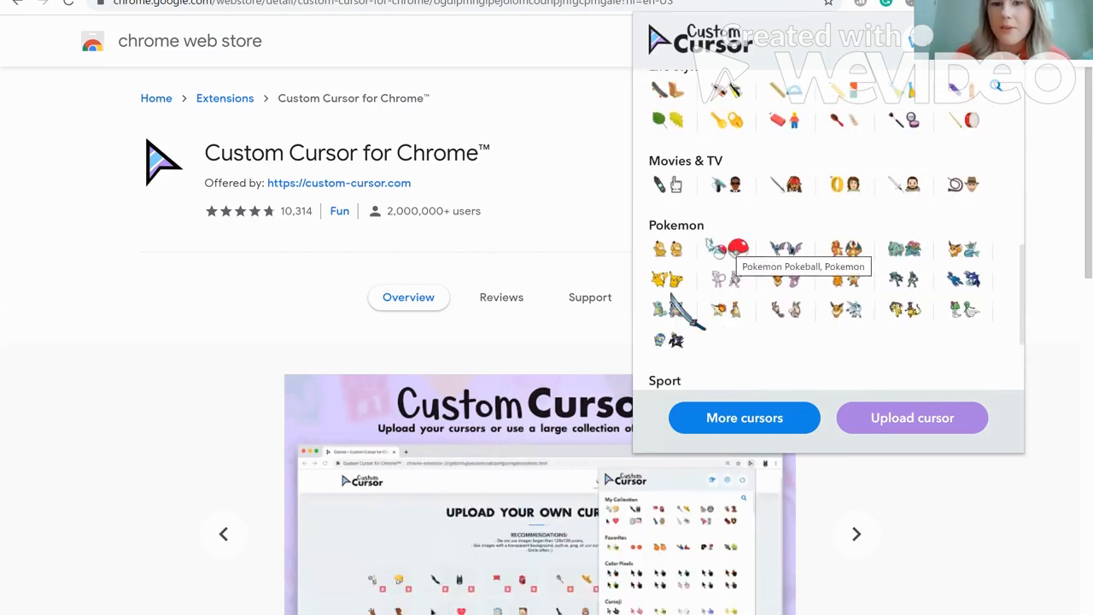
pyautogui.moveTo(669, 311)
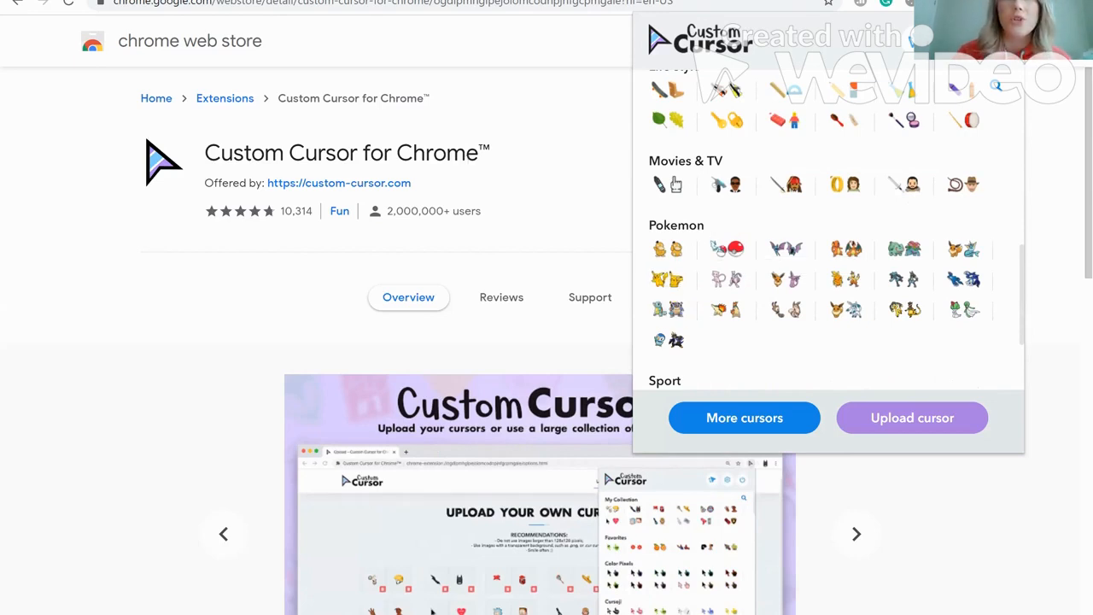
pyautogui.click(666, 249)
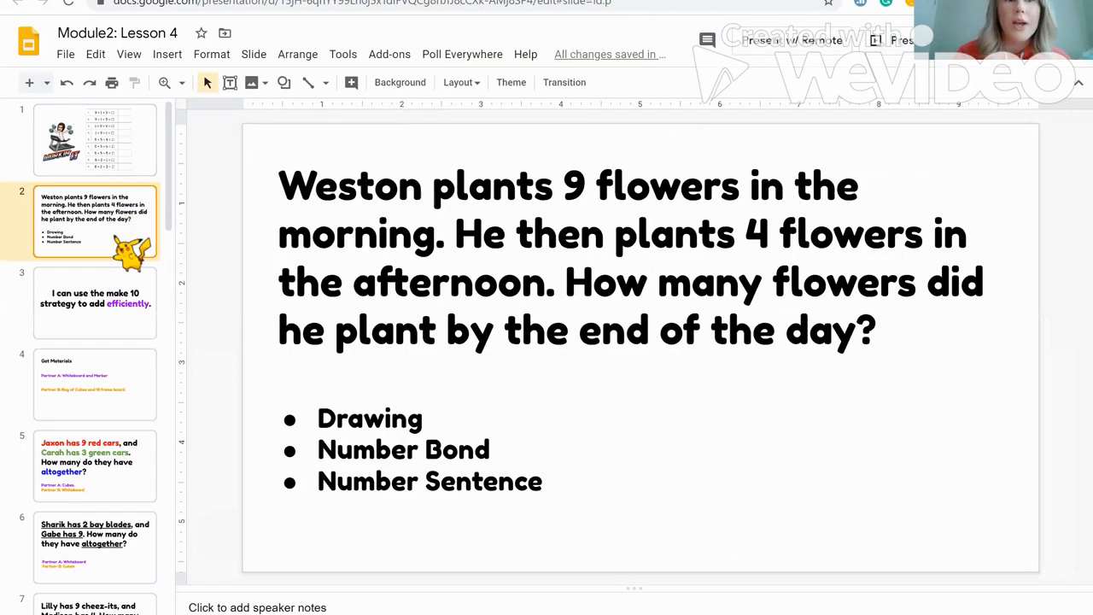
pyautogui.moveTo(145, 64)
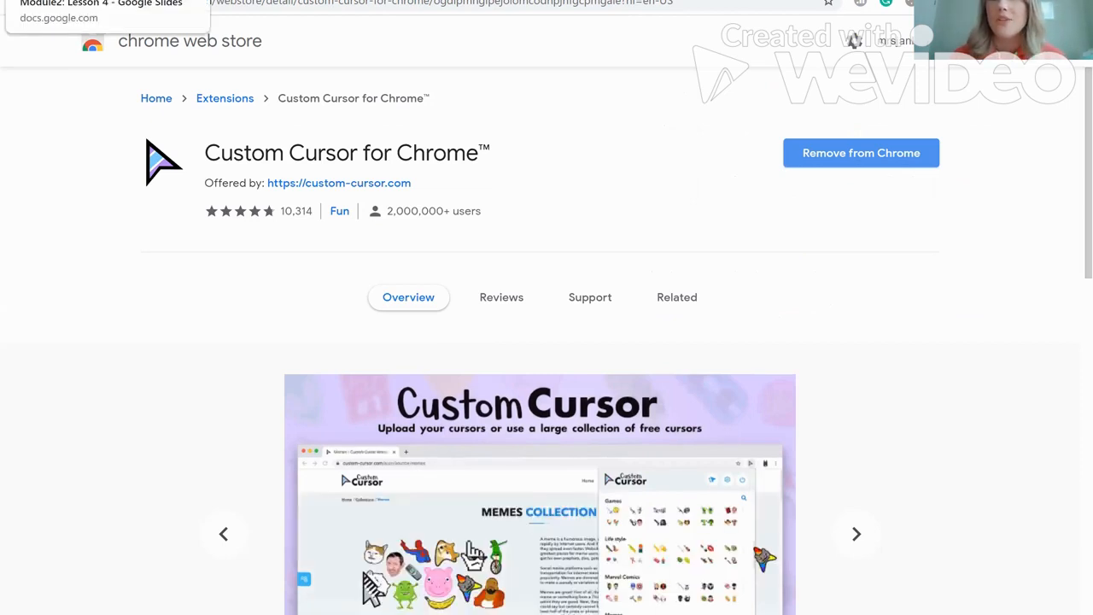
pyautogui.moveTo(963, 246)
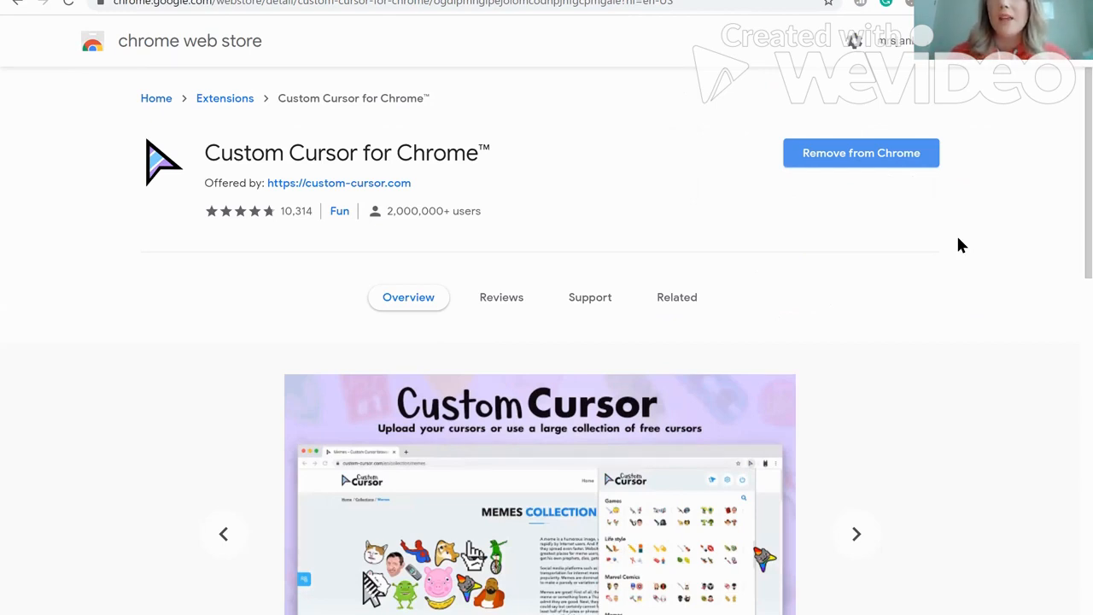
pyautogui.moveTo(948, 319)
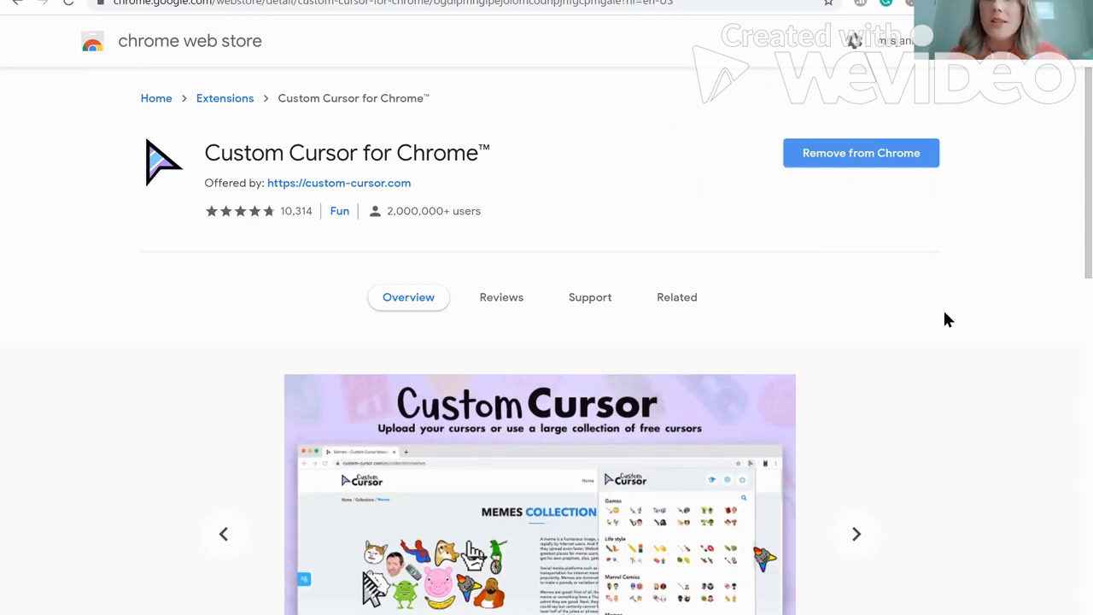
pyautogui.click(856, 533)
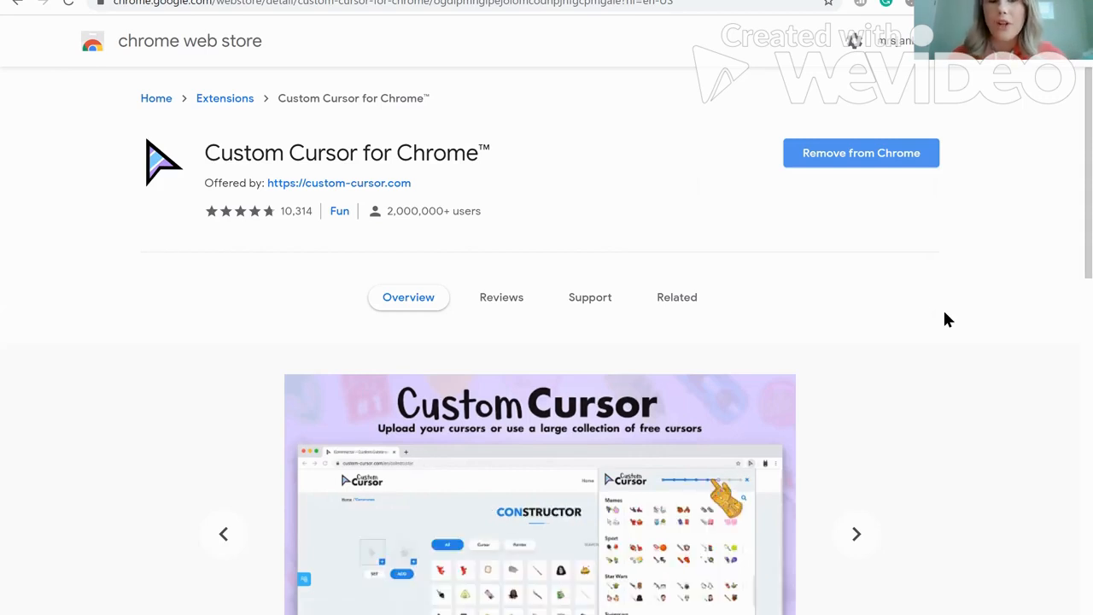